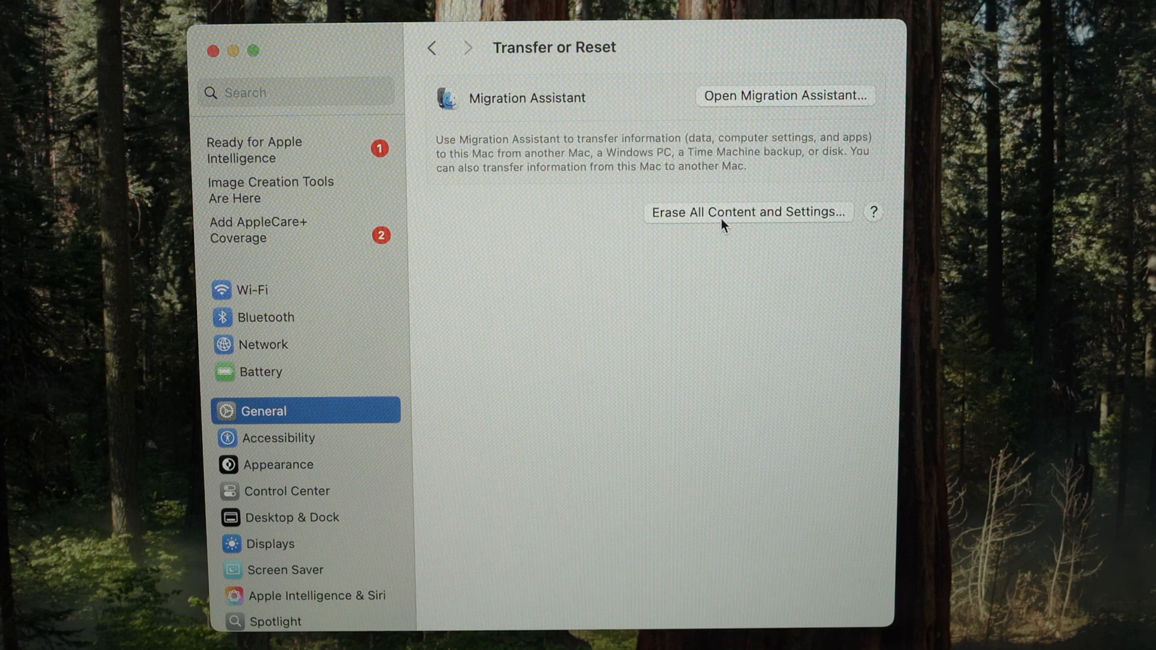
Start Erase All Content and Settings from General > Transfer or Reset, reaching the removal summary.
left_click(747, 212)
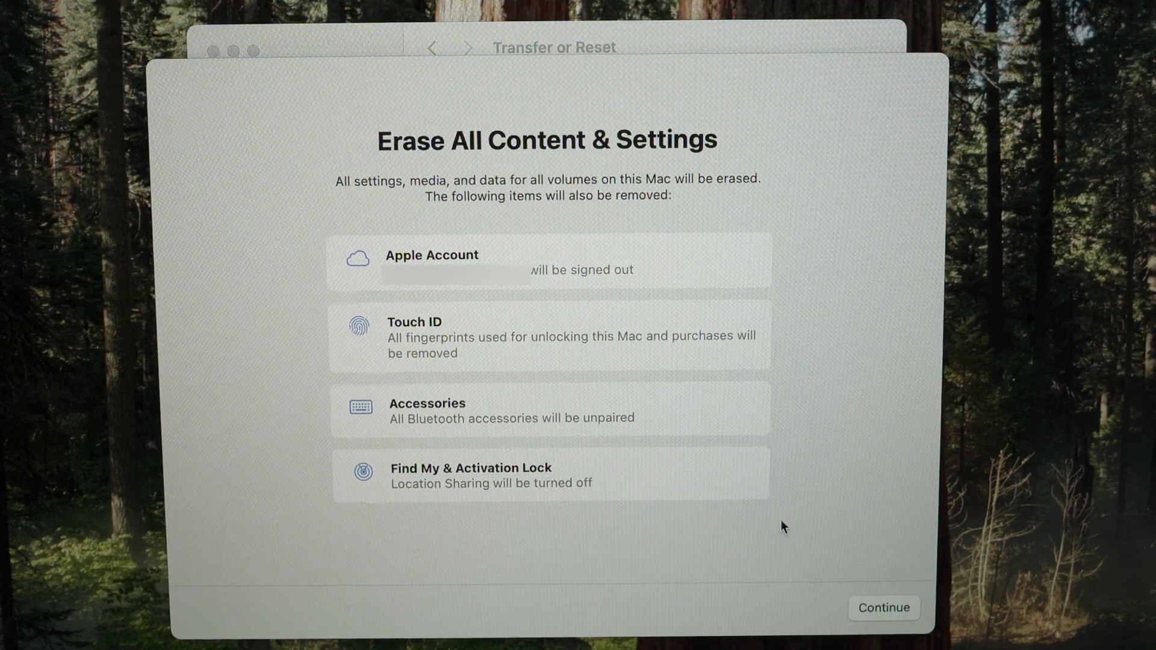
Continue past the removal list and submit the Apple Account password to sign out of Find My.
left_click(884, 607)
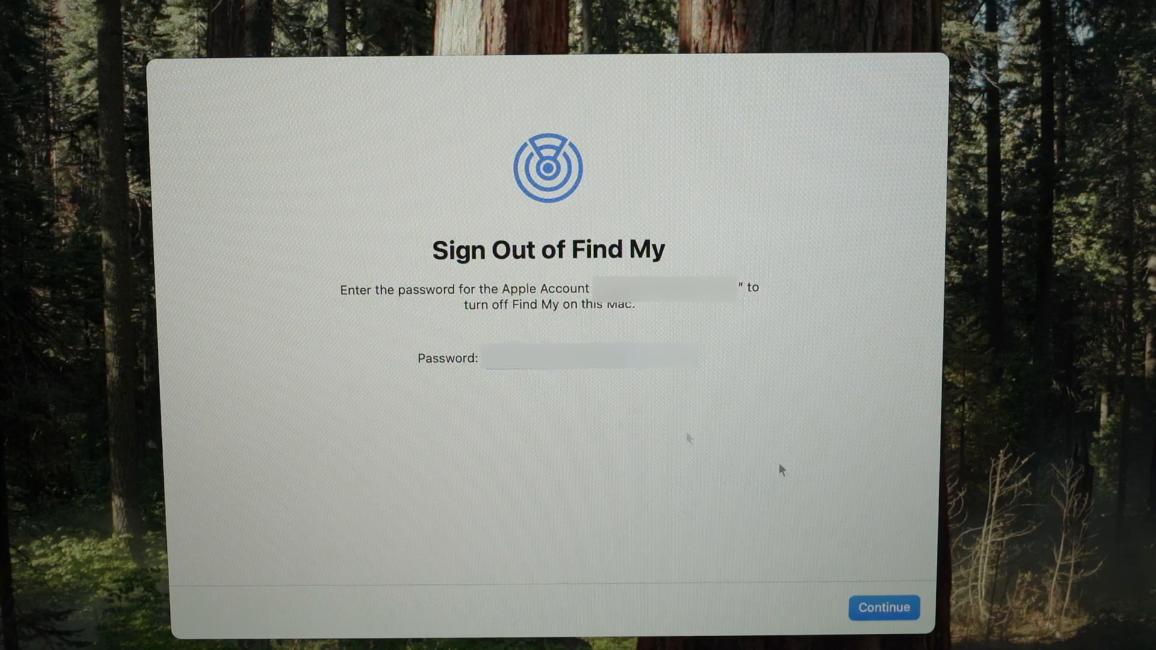
left_click(882, 607)
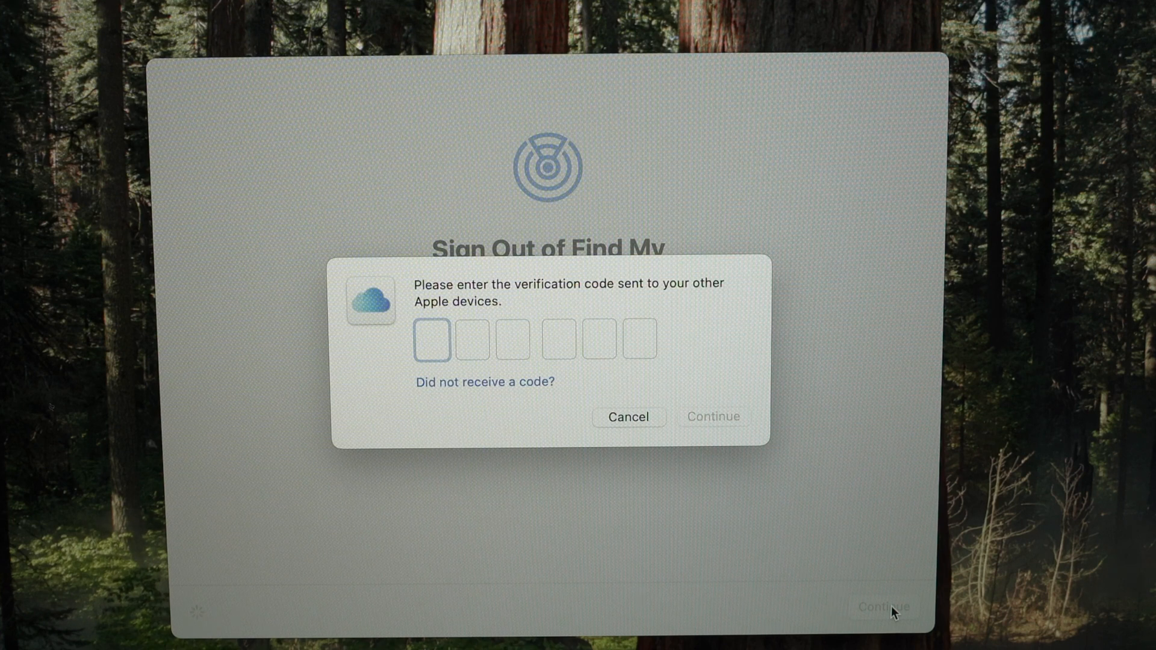